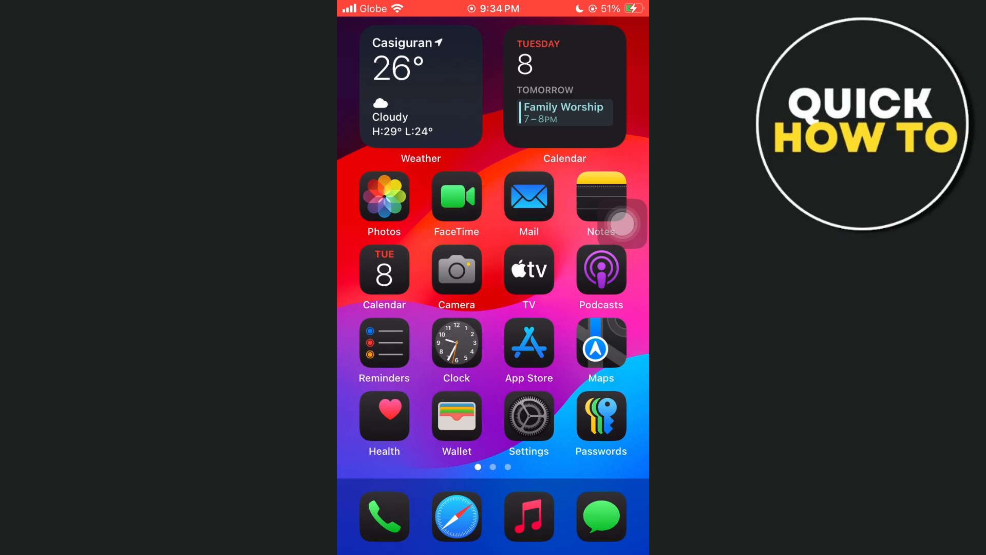
Launch the Settings app from the Home Screen.
click(528, 415)
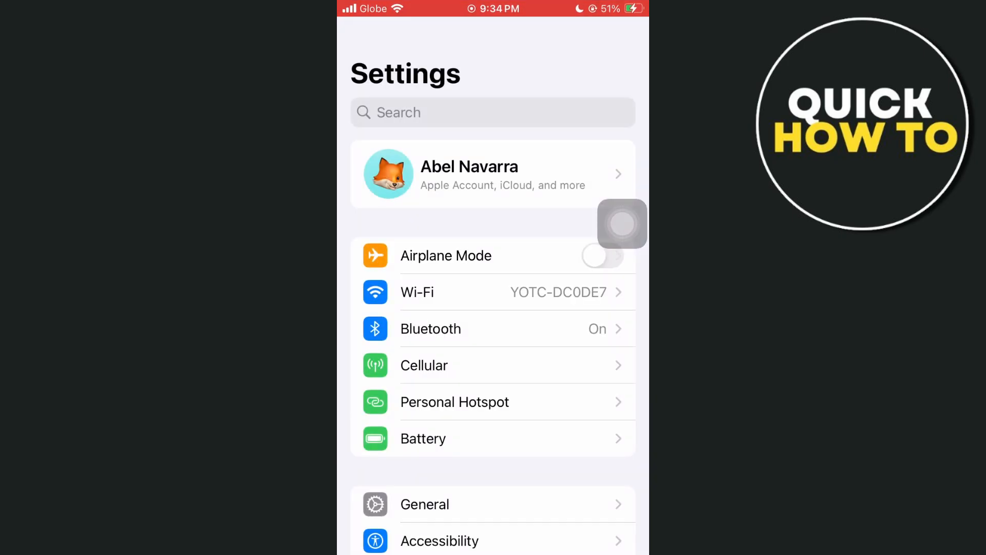
click(417, 292)
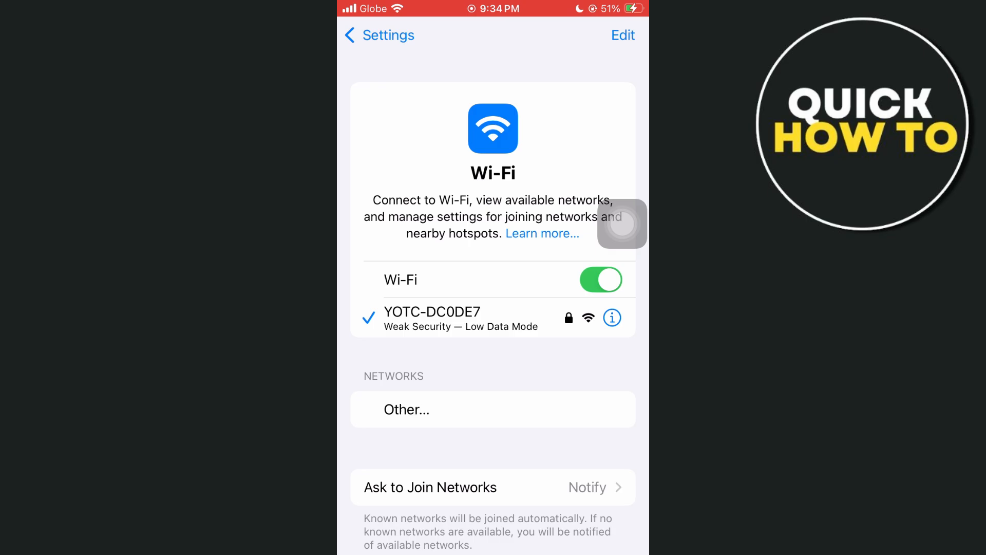
click(611, 317)
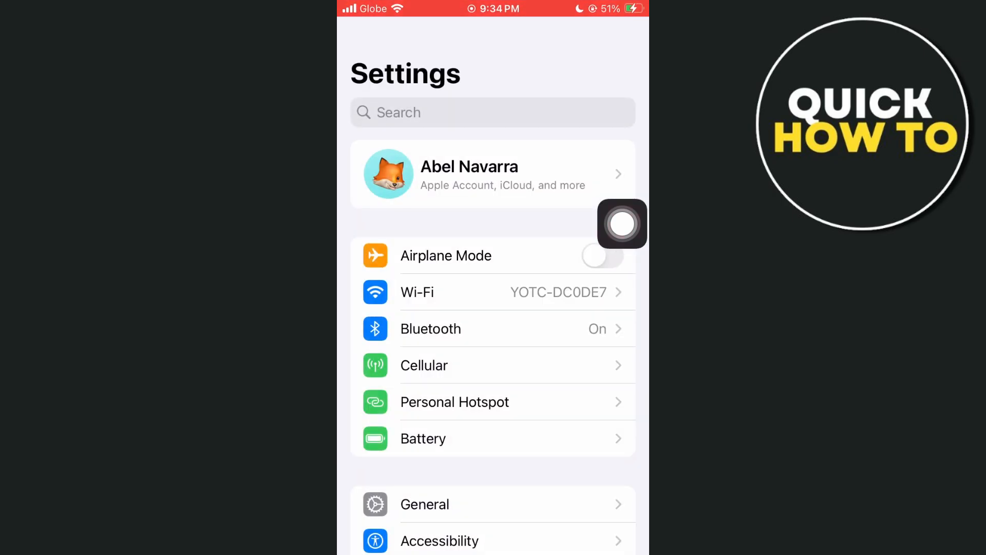
Switch off Low Data Mode under Cellular Data Options.
click(424, 365)
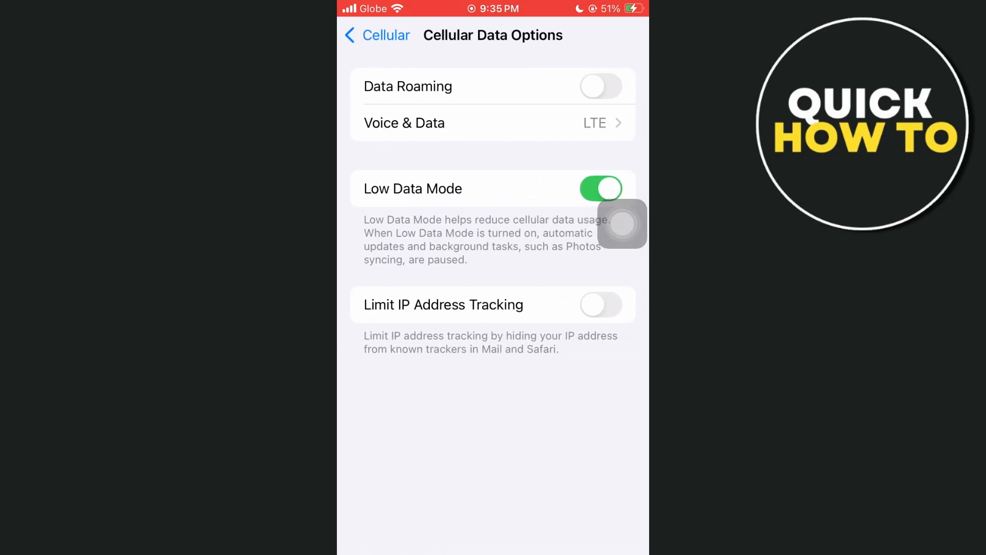
click(600, 304)
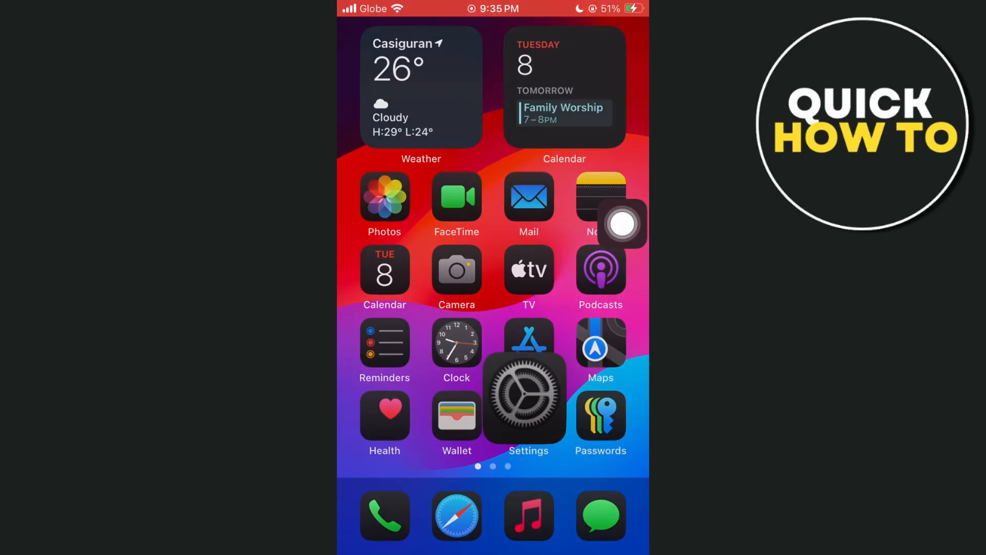
Check Background App Refresh, limited to Wi-Fi with GCash and GlobeOne enabled.
click(528, 395)
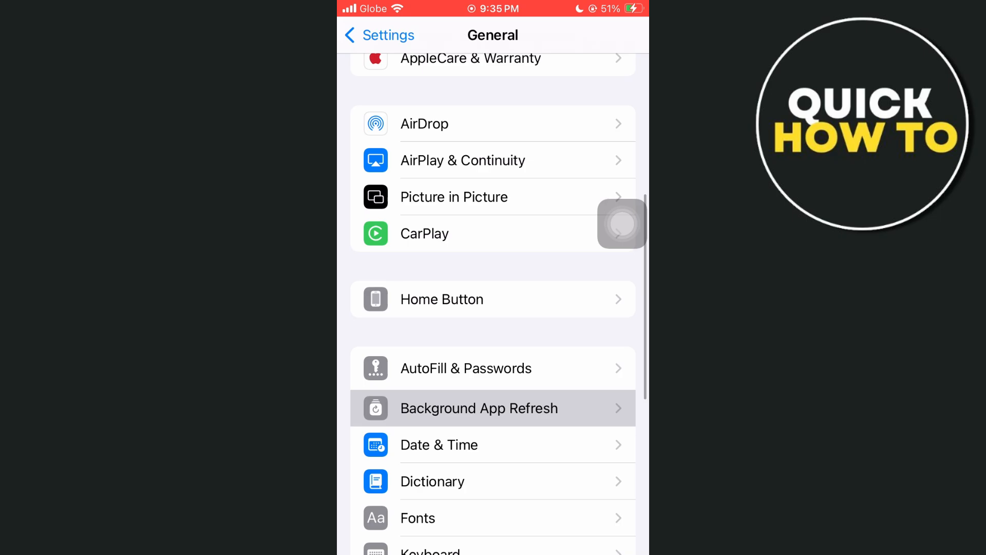
click(479, 408)
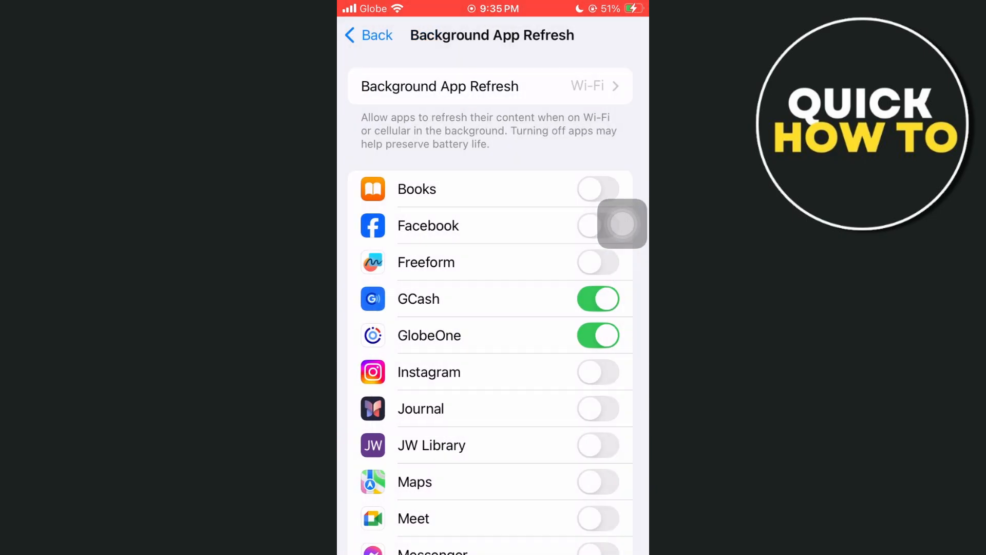
scroll(down, 3)
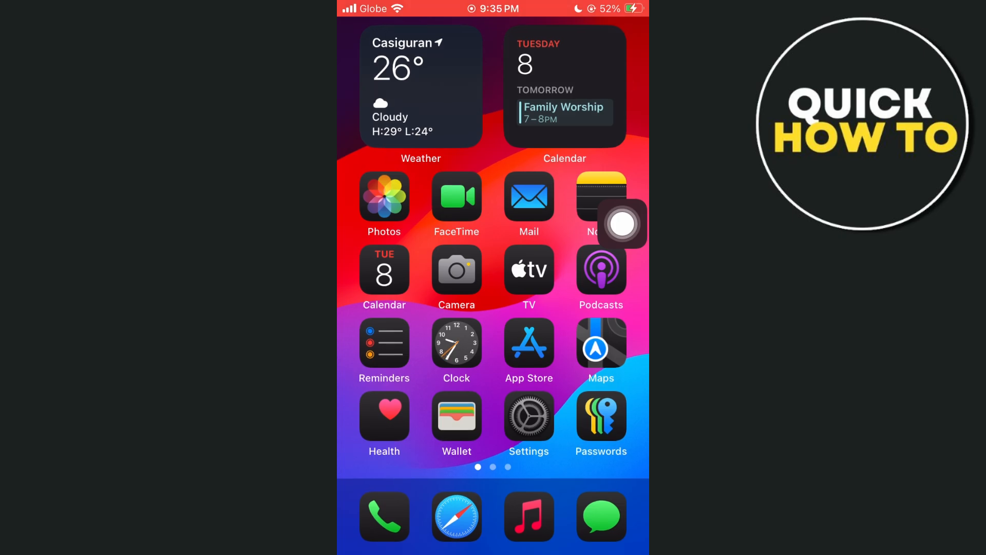
Go to Privacy & Security in Settings and scroll to the bottom of its list.
click(529, 417)
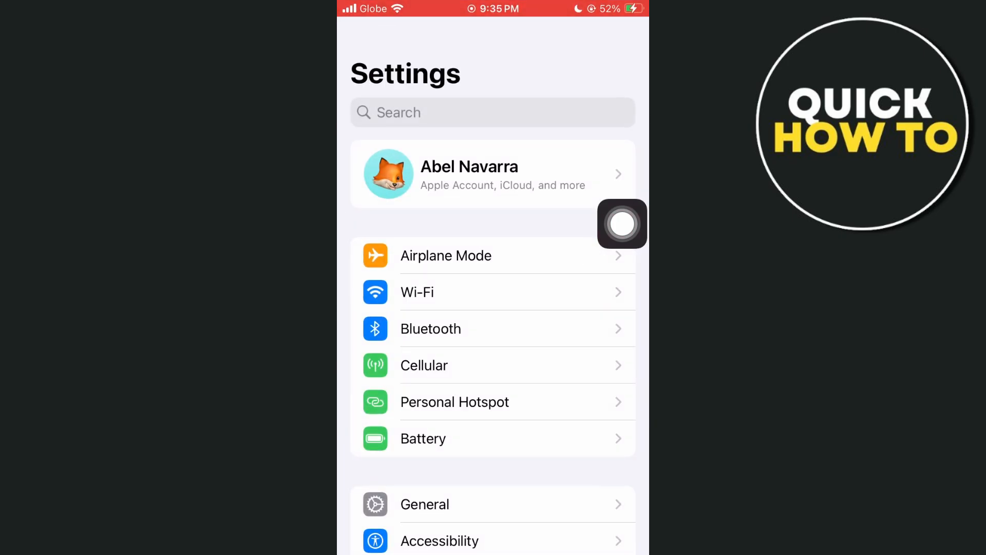
scroll(down, 3)
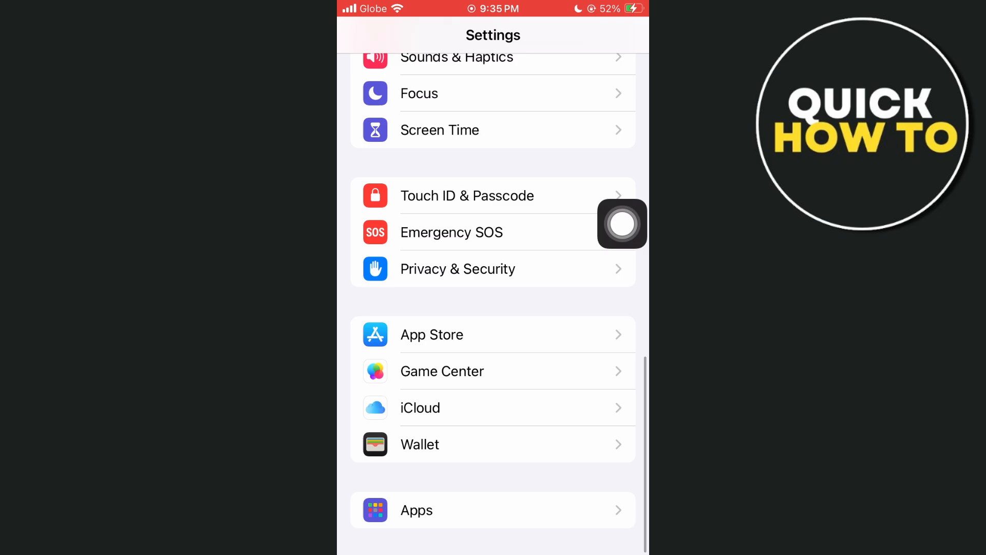
scroll(down, 3)
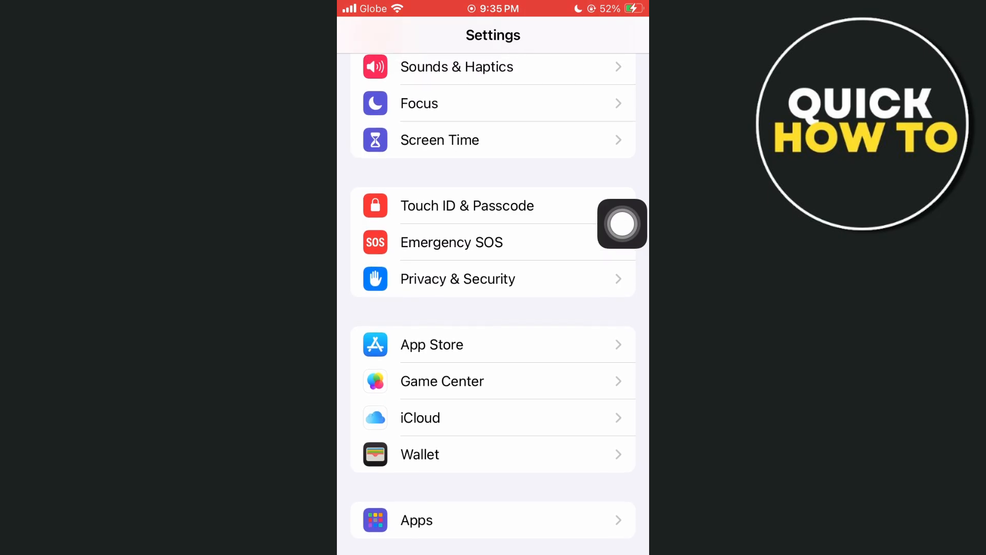
click(457, 278)
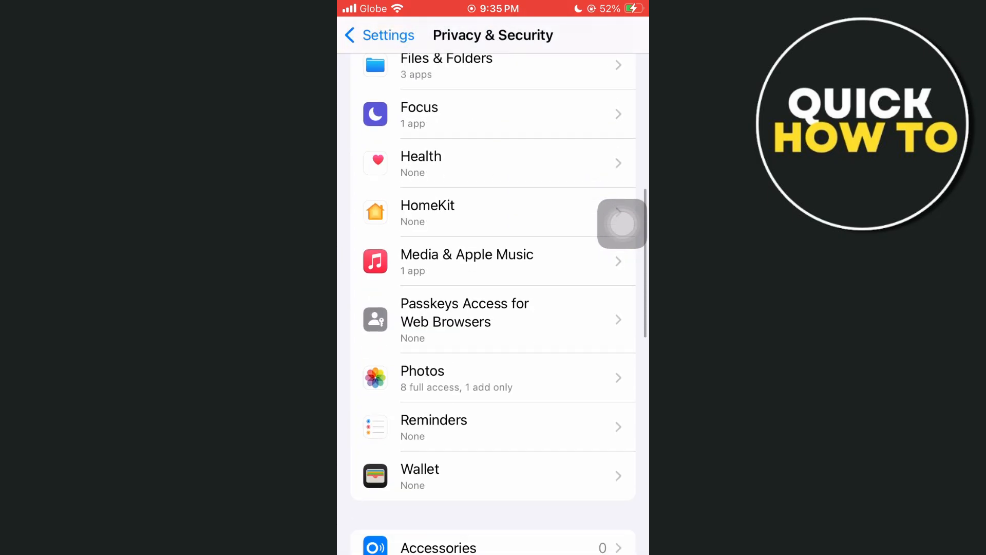
scroll(down, 3)
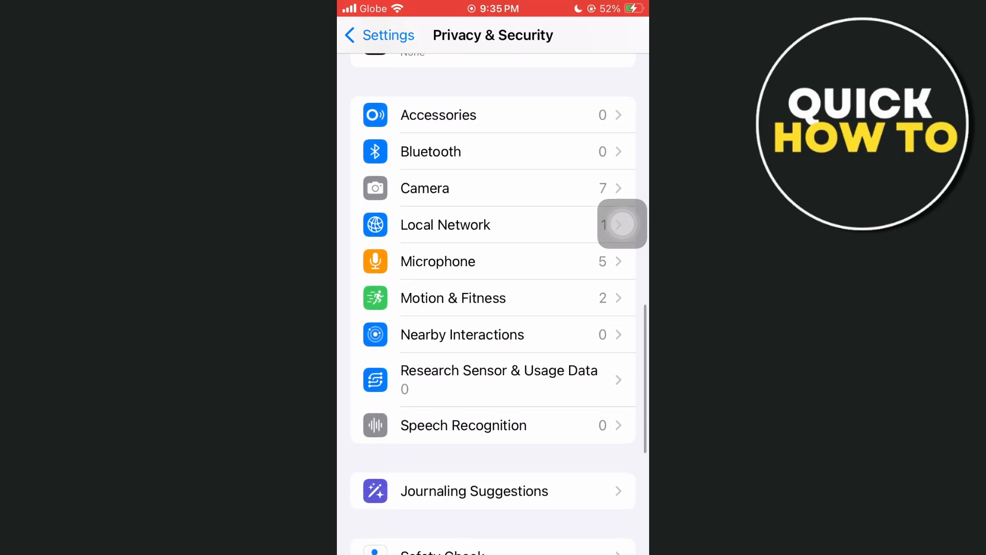
scroll(down, 3)
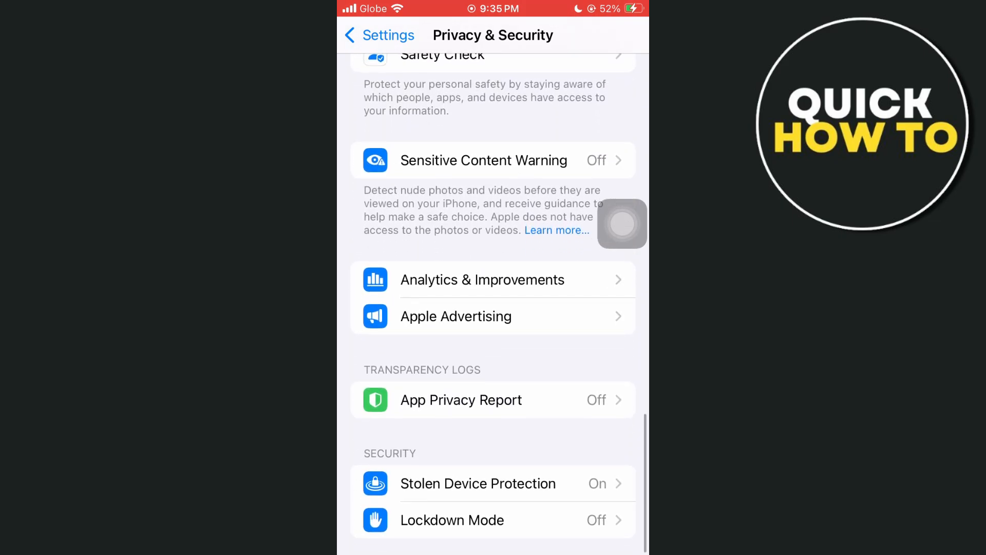
Turn off Share iPhone Analytics in Analytics & Improvements.
click(482, 279)
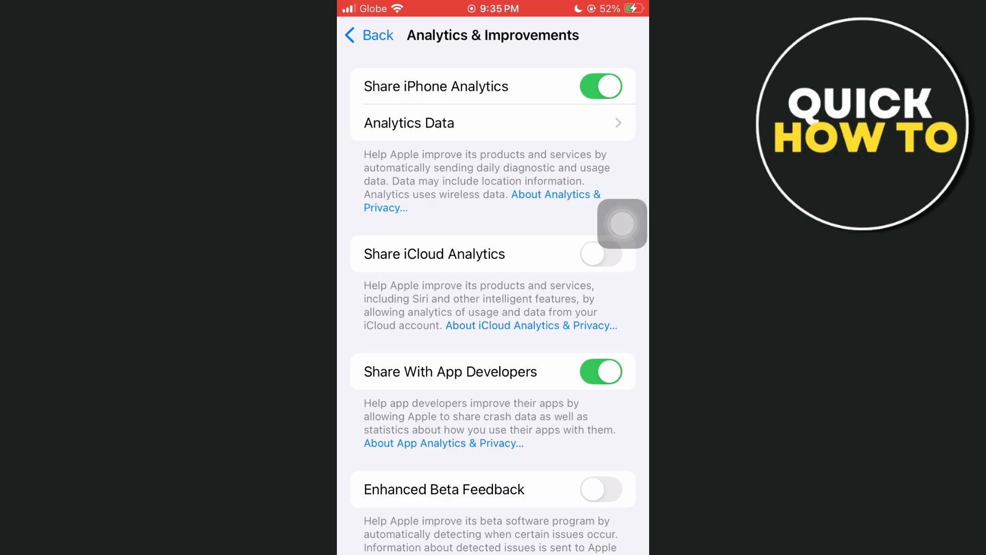
click(600, 87)
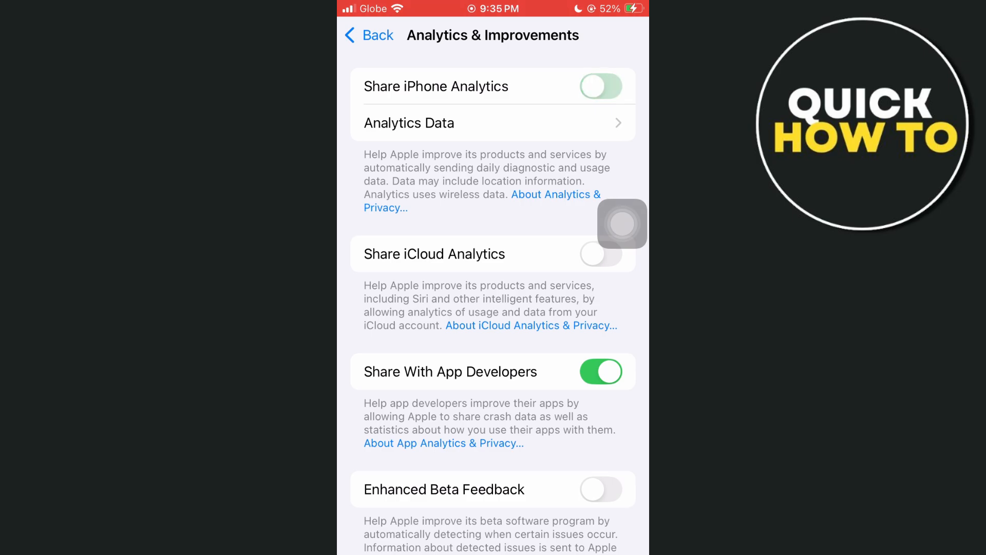
click(600, 86)
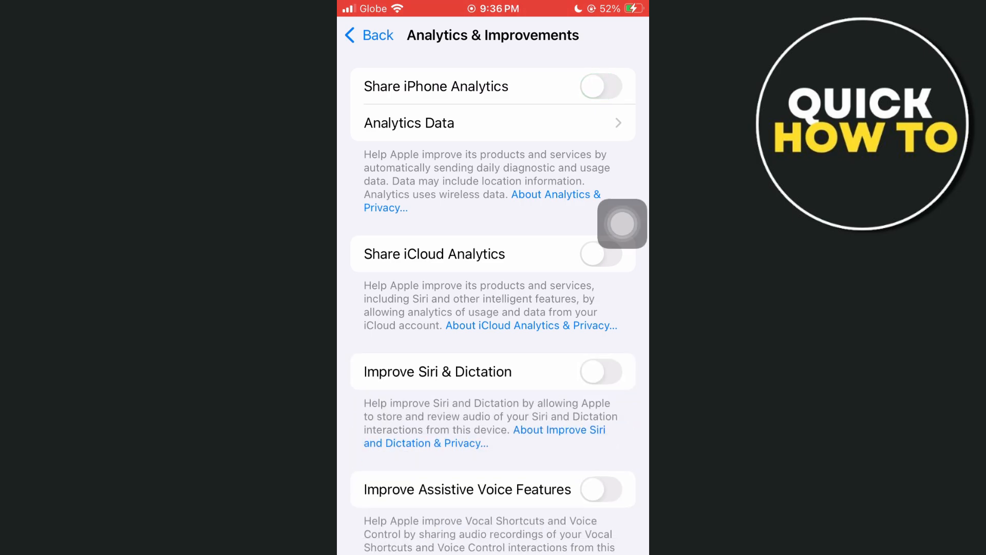